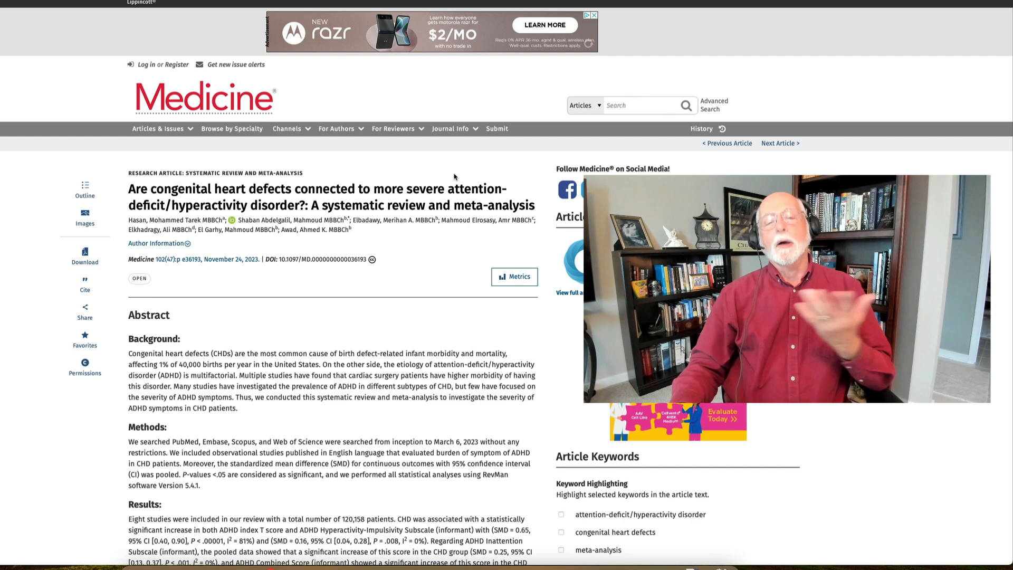
{"action": "mouse_move", "coordinate": [420, 86]}
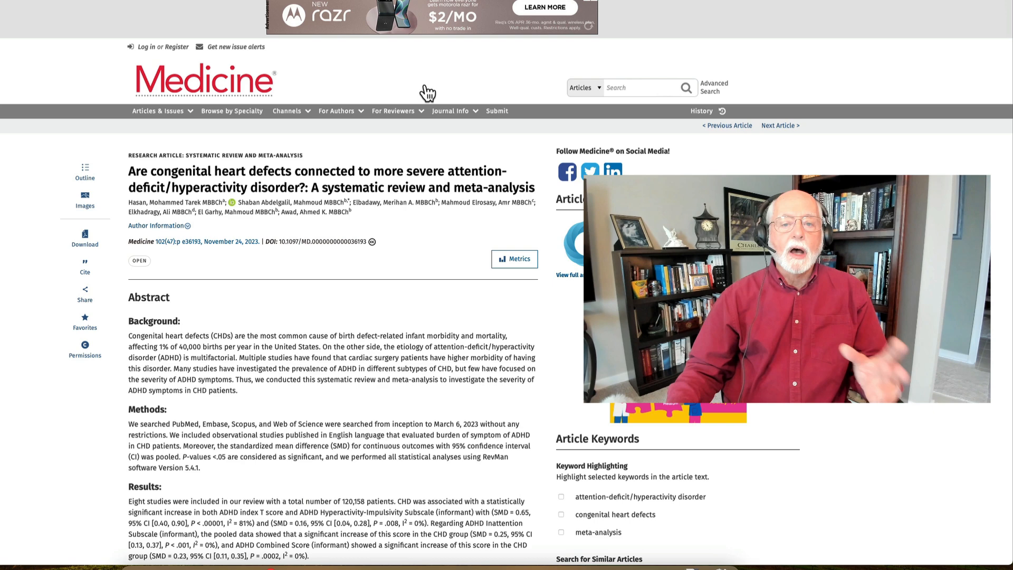
Scroll down through the Medicine article to review its body content.
{"action": "scroll", "scroll_direction": "down", "scroll_amount": 3}
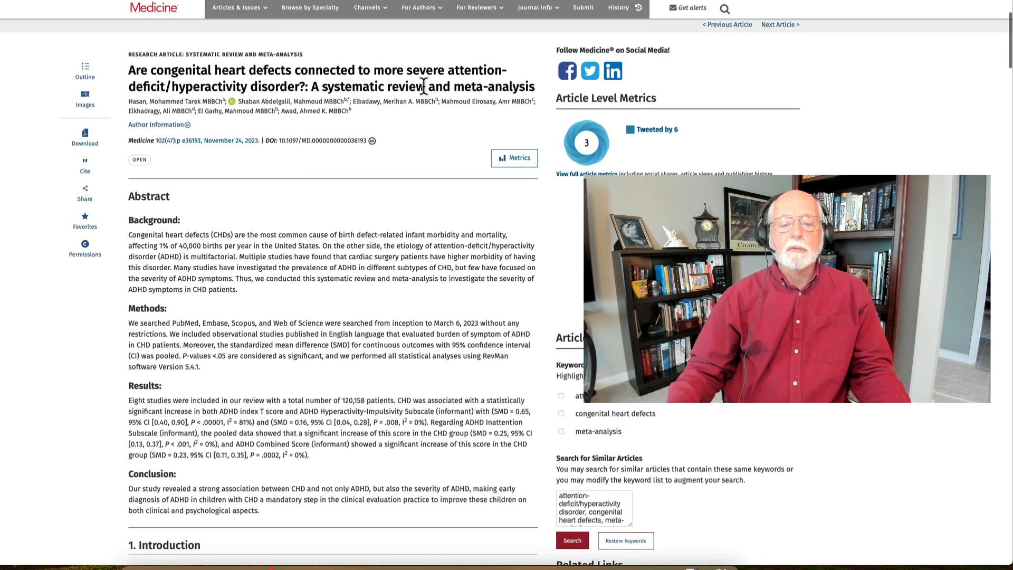
{"action": "scroll", "scroll_direction": "down", "scroll_amount": 3}
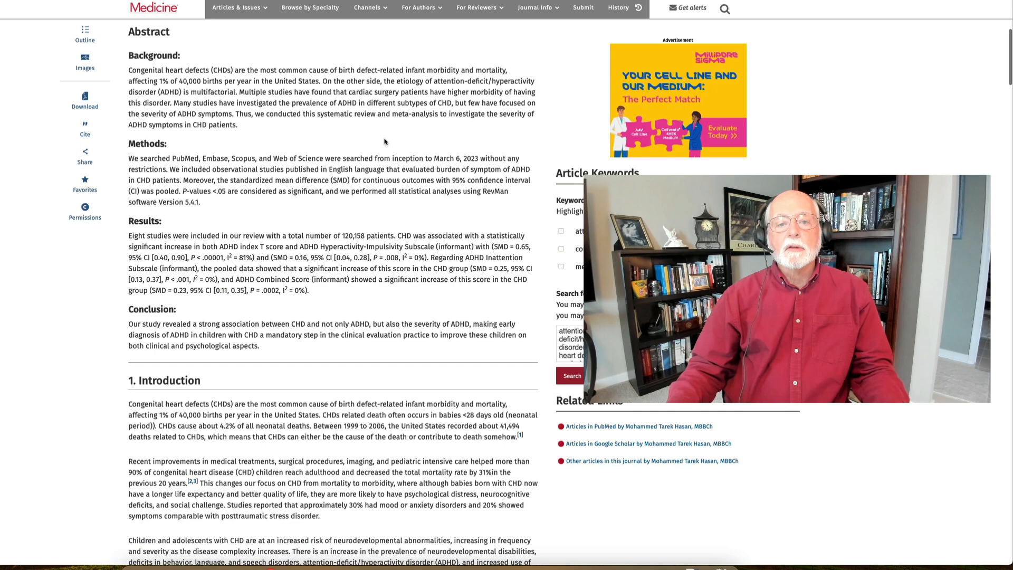
{"action": "scroll", "scroll_direction": "down", "scroll_amount": 3}
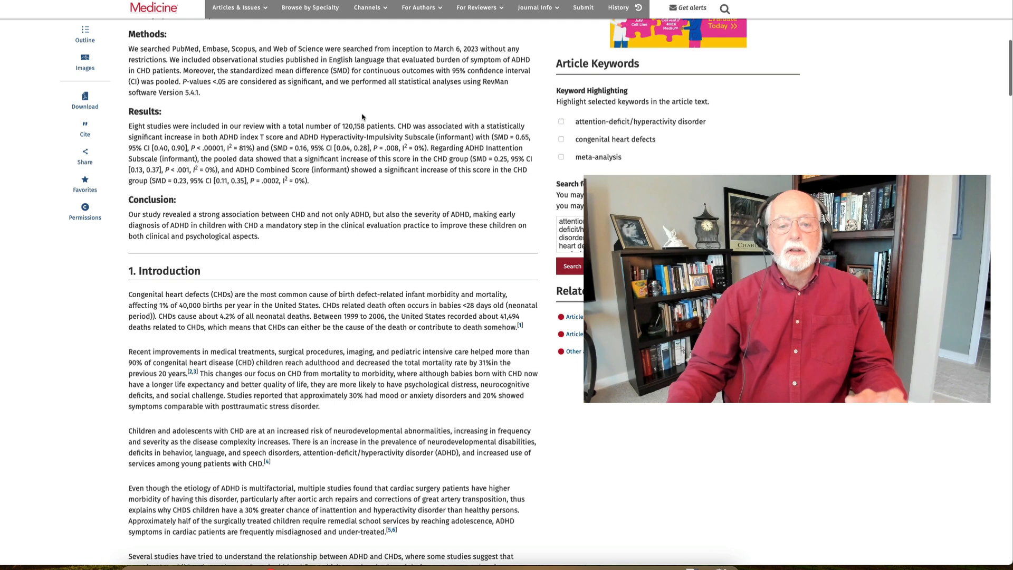
{"action": "mouse_move", "coordinate": [324, 112]}
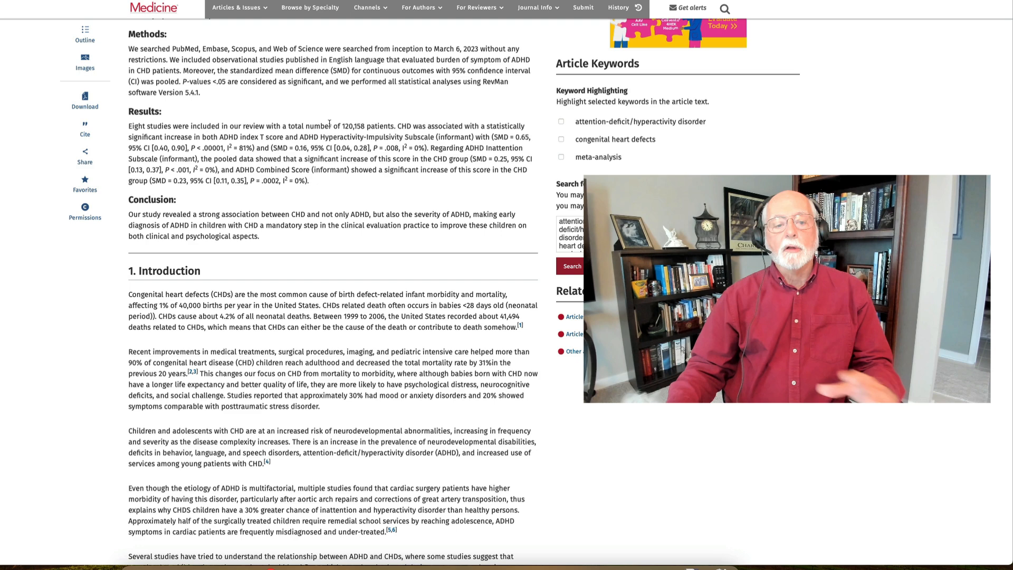
{"action": "scroll", "scroll_direction": "down", "scroll_amount": 3}
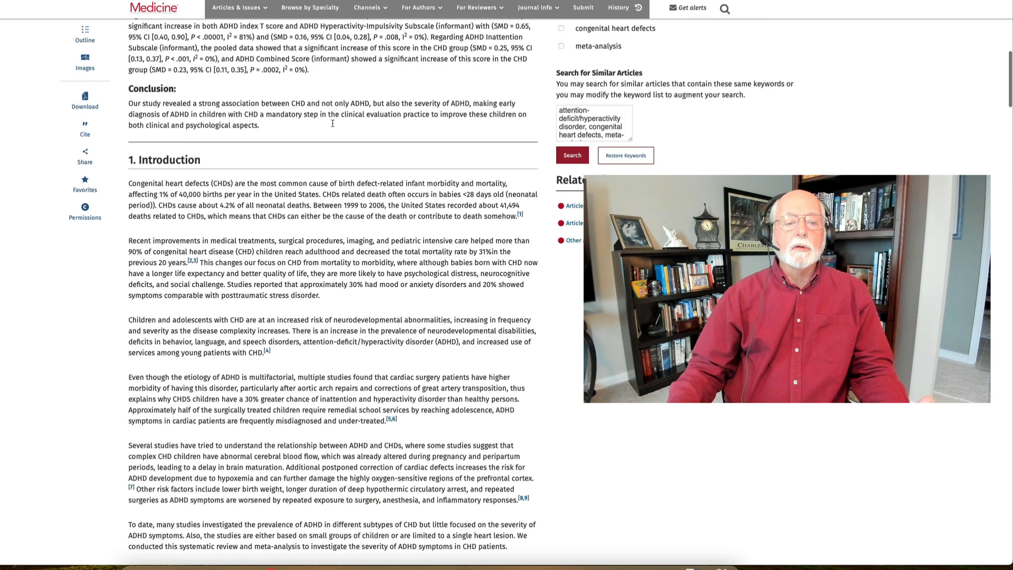
{"action": "scroll", "scroll_direction": "down", "scroll_amount": 3}
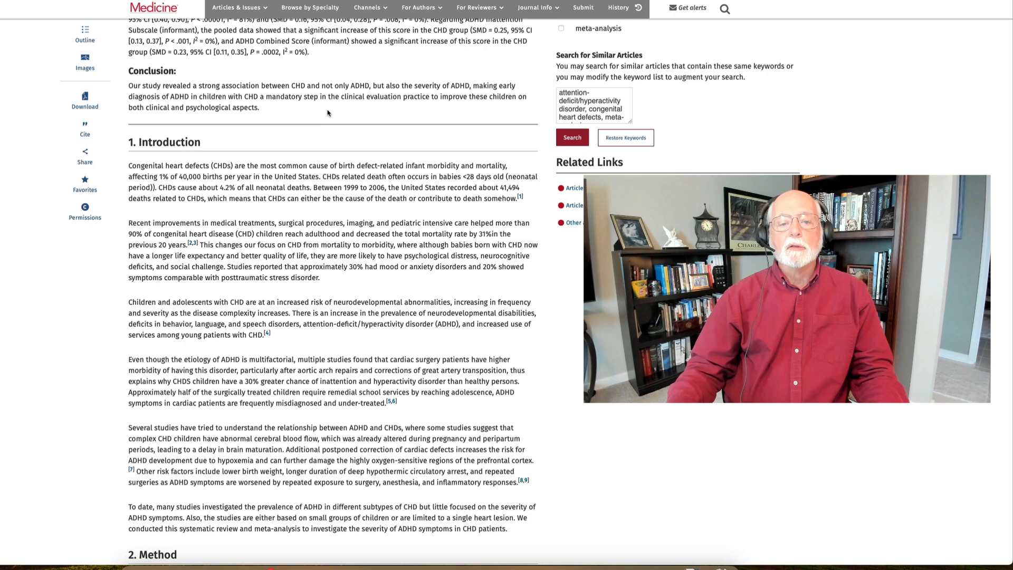
Scroll back up toward the top before moving to the ADHD in Narcolepsy article.
{"action": "scroll", "scroll_direction": "up", "scroll_amount": 3}
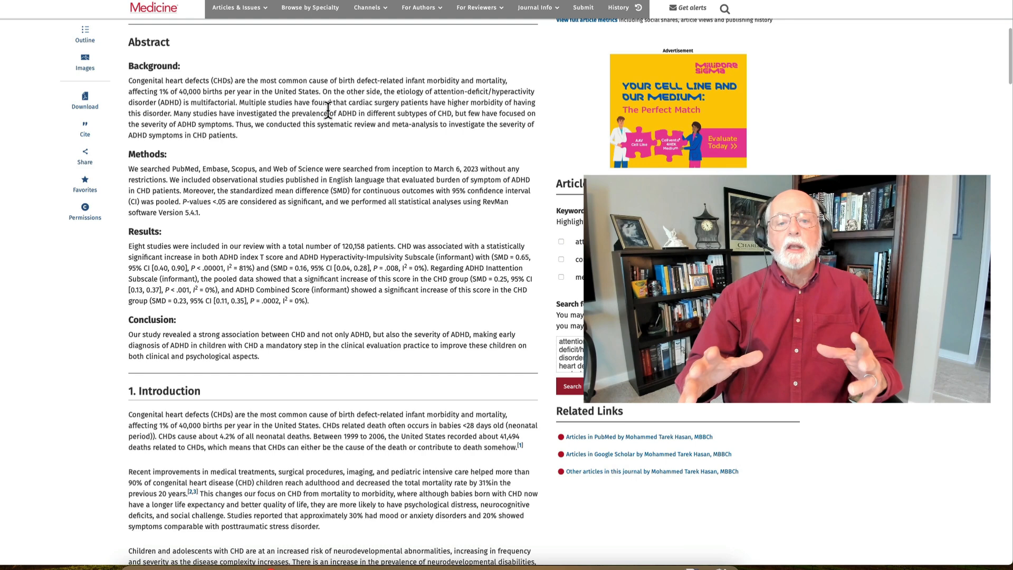
{"action": "scroll", "scroll_direction": "up", "scroll_amount": 3}
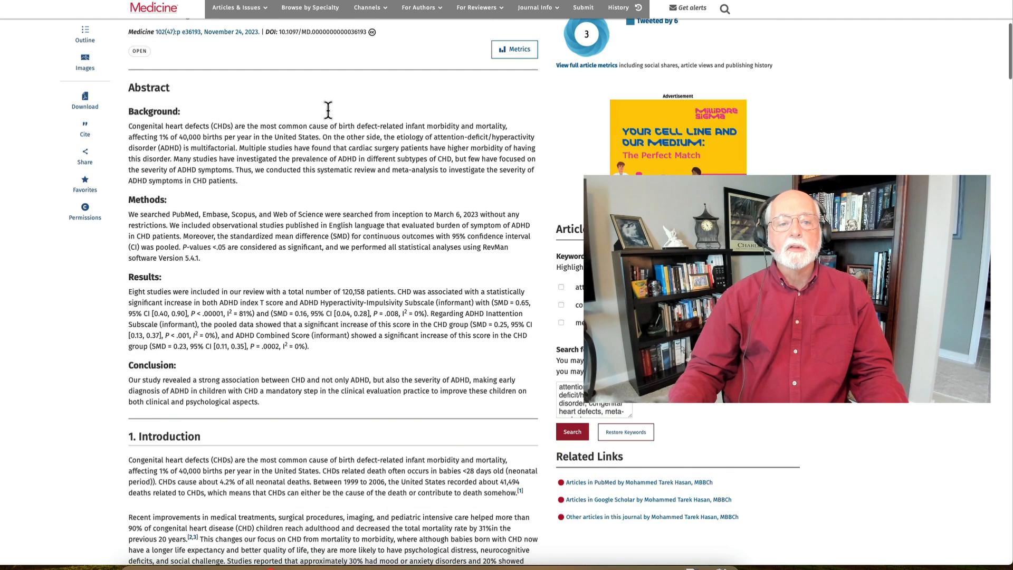
{"action": "scroll", "scroll_direction": "up", "scroll_amount": 3}
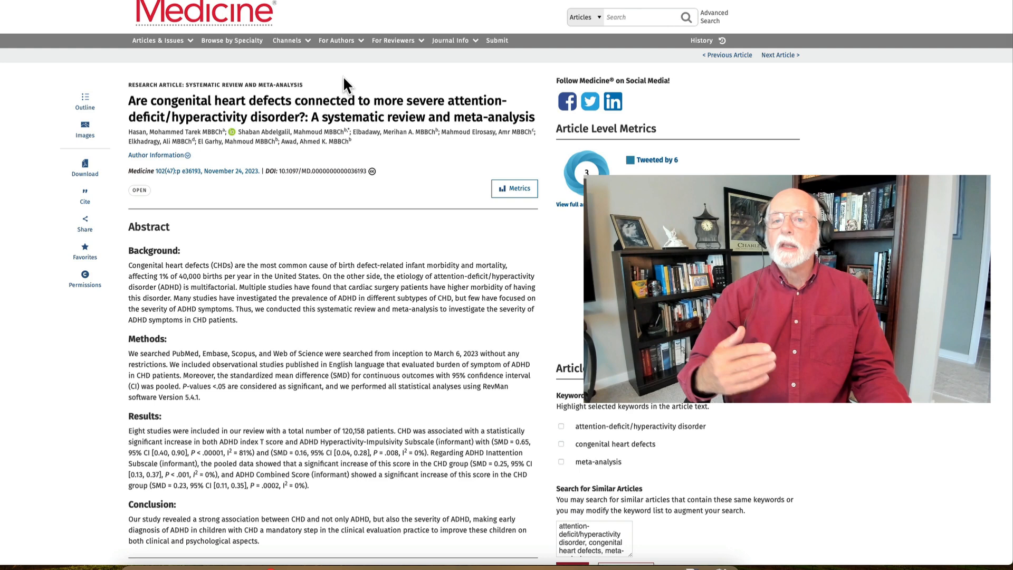
{"action": "scroll", "scroll_direction": "up", "scroll_amount": 3}
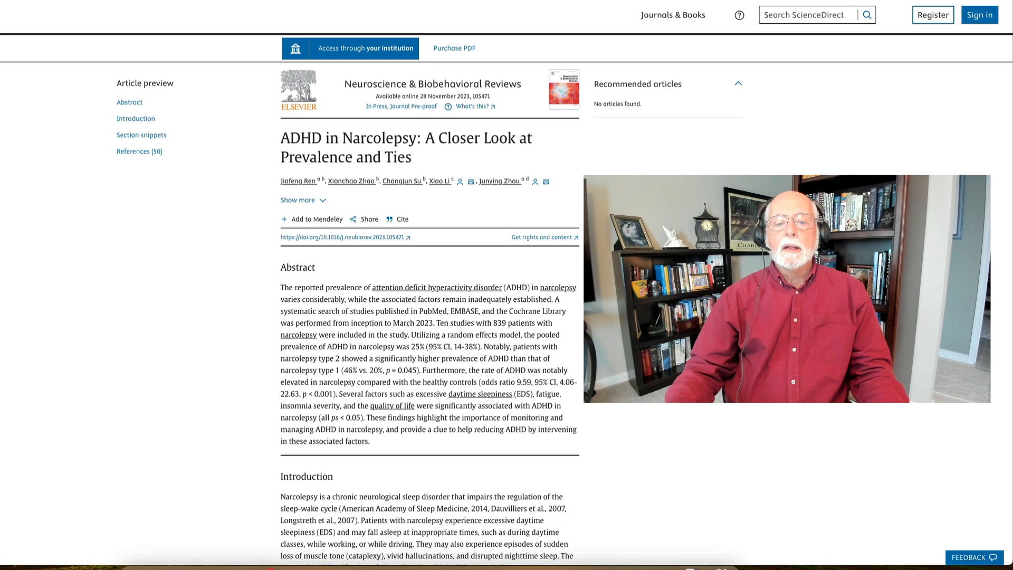
Scroll through the ADHD in Narcolepsy abstract into the Introduction, then back up slightly.
{"action": "scroll", "scroll_direction": "down", "scroll_amount": 3}
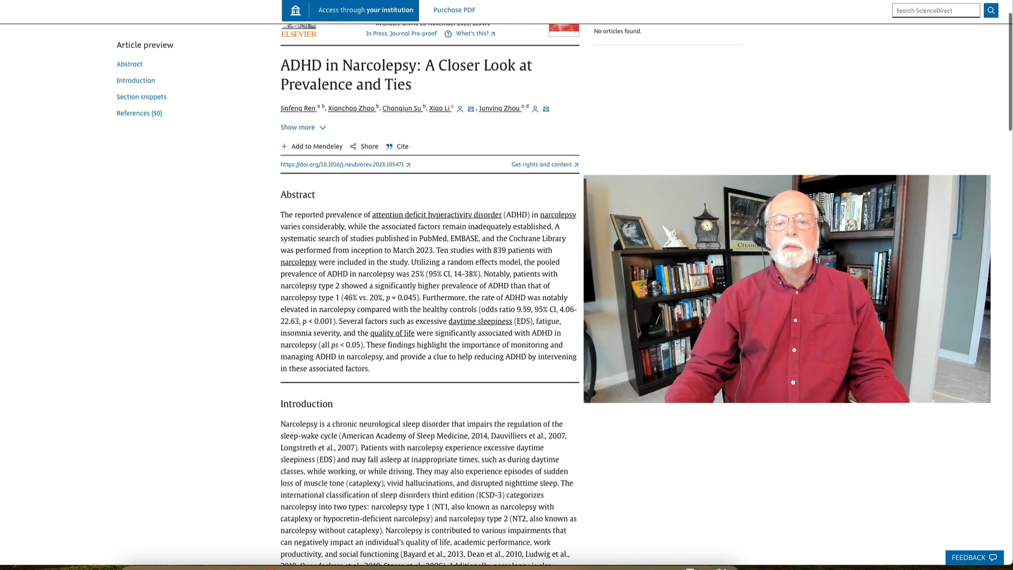
{"action": "scroll", "scroll_direction": "down", "scroll_amount": 3}
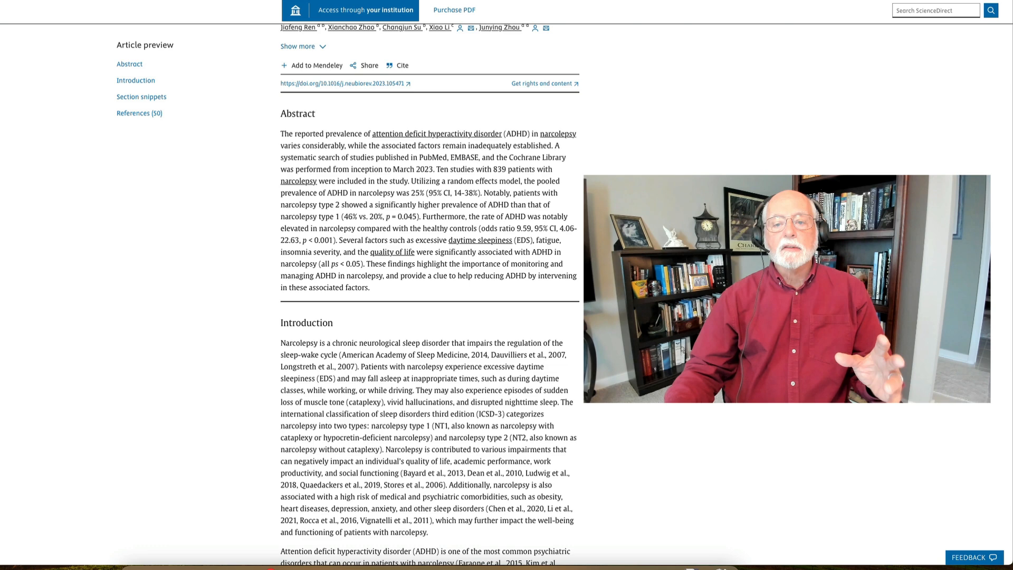
{"action": "scroll", "scroll_direction": "down", "scroll_amount": 3}
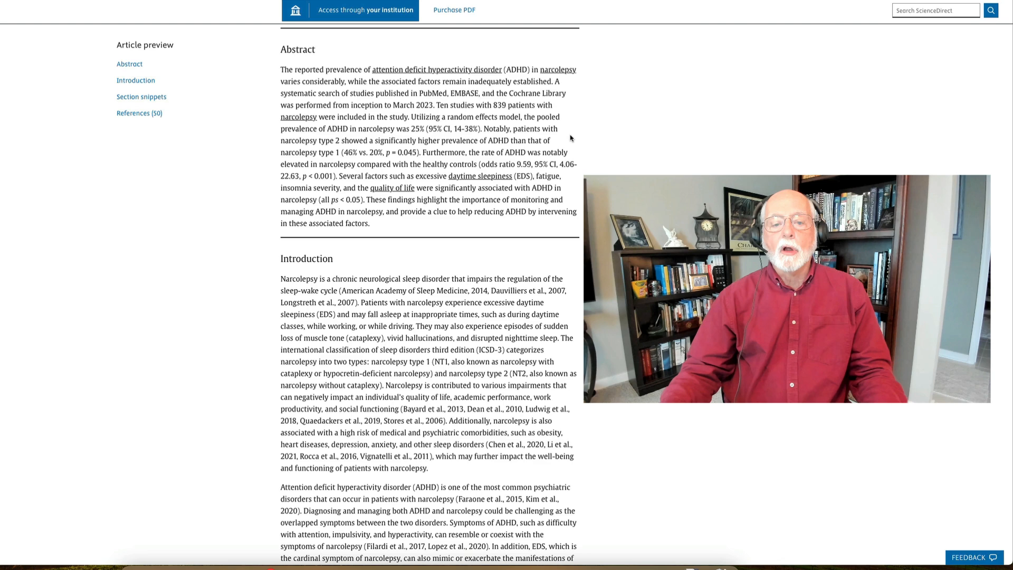
{"action": "mouse_move", "coordinate": [371, 173]}
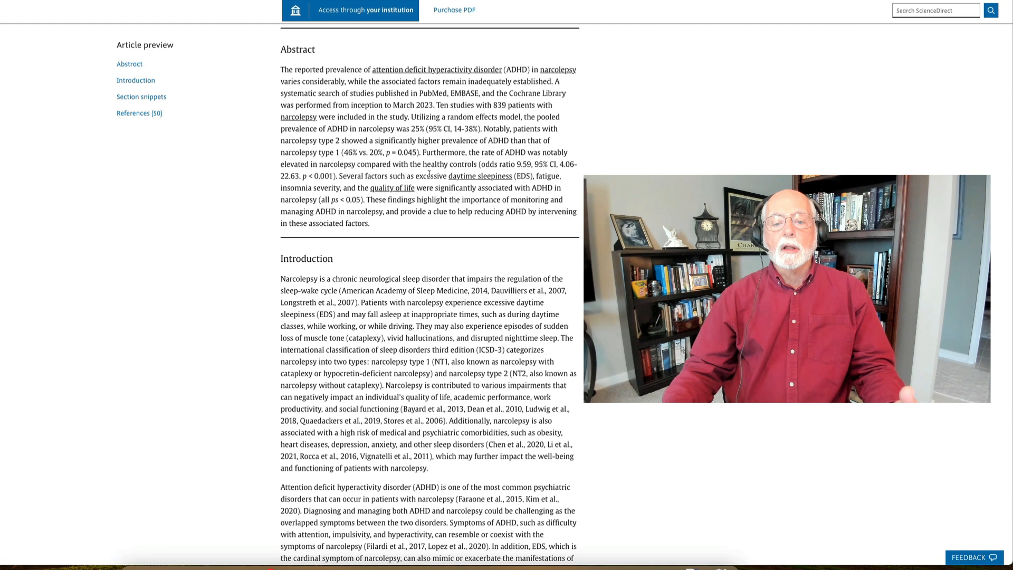
{"action": "scroll", "scroll_direction": "up", "scroll_amount": 3}
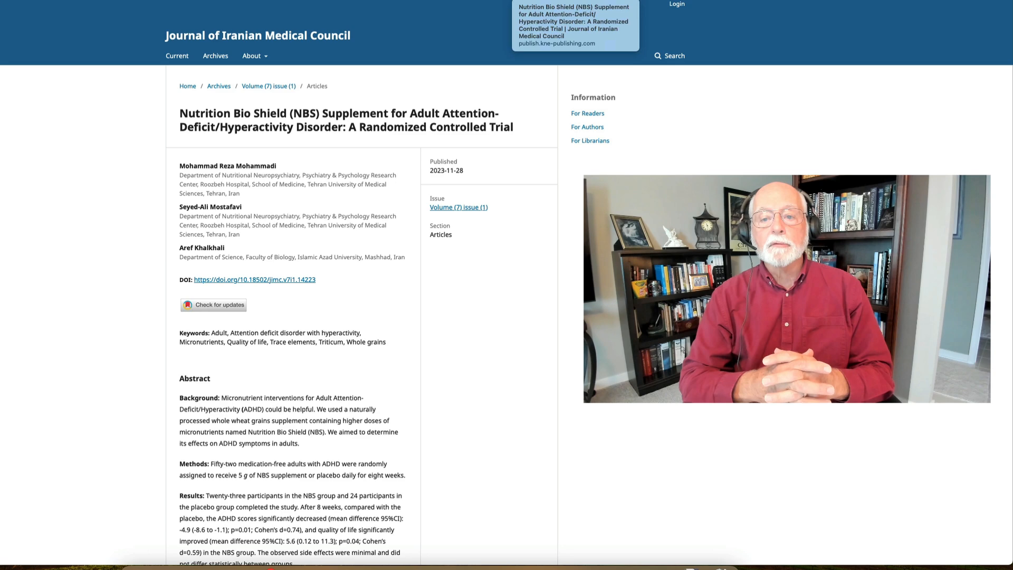
{"action": "mouse_move", "coordinate": [436, 40]}
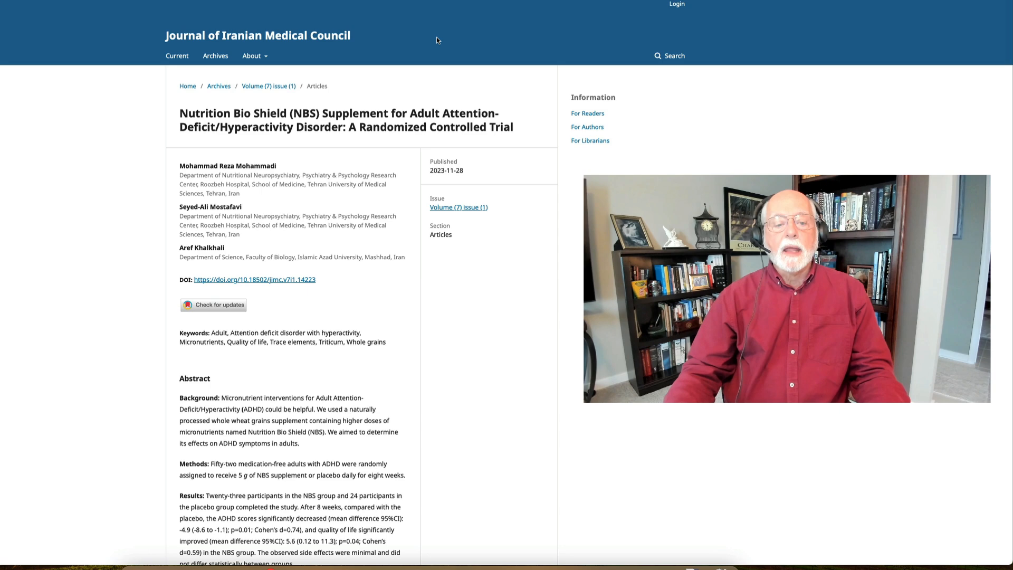
Scroll down to show the Nutrition Bio Shield trial abstract through its Conclusion.
{"action": "scroll", "scroll_direction": "down", "scroll_amount": 3}
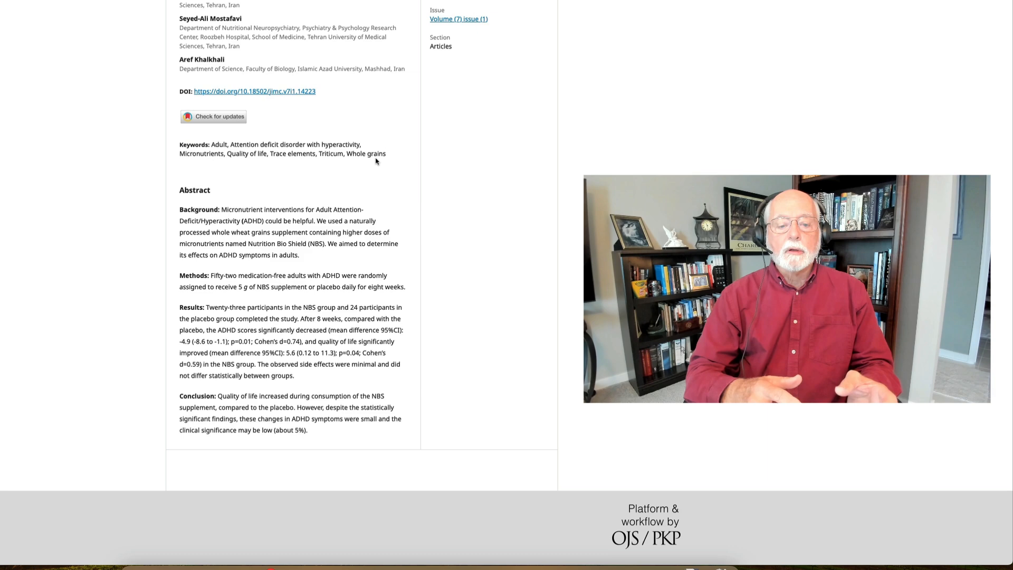
{"action": "mouse_move", "coordinate": [309, 194]}
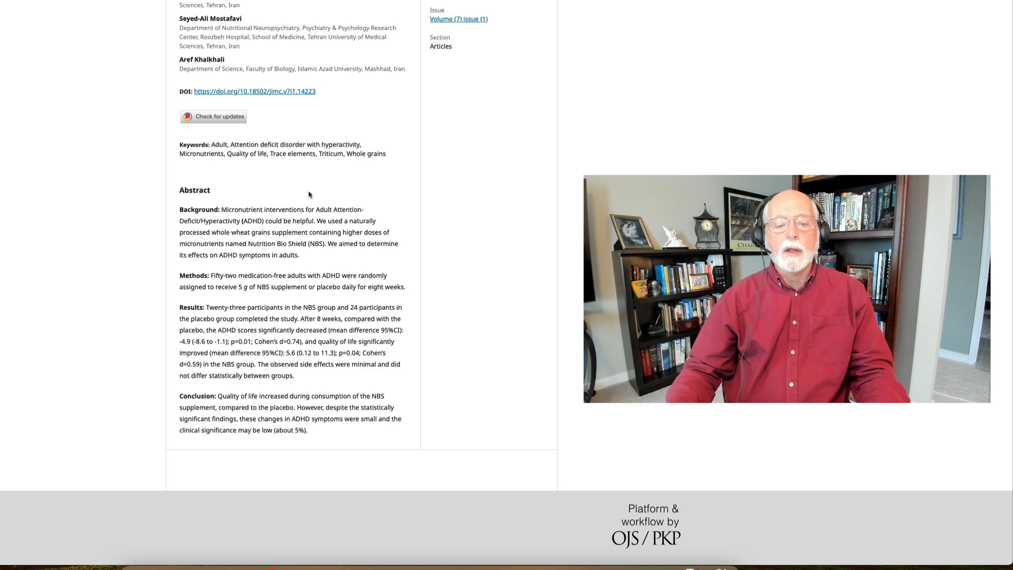
{"action": "mouse_move", "coordinate": [323, 245]}
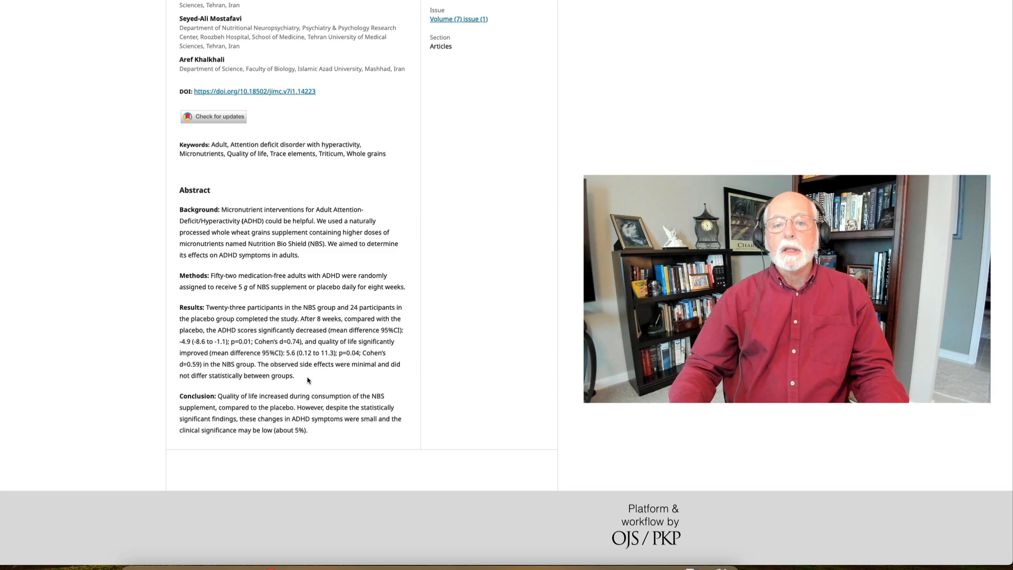
Return to the top and switch to the ScienceDirect 6-session CBT trial article.
{"action": "scroll", "scroll_direction": "up", "scroll_amount": 3}
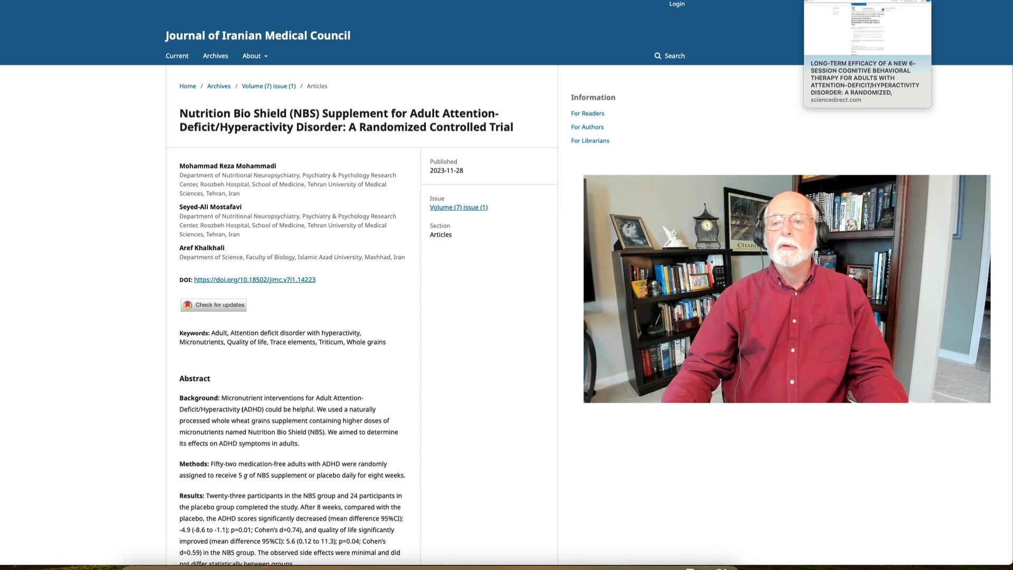
{"action": "left_click", "coordinate": [865, 85]}
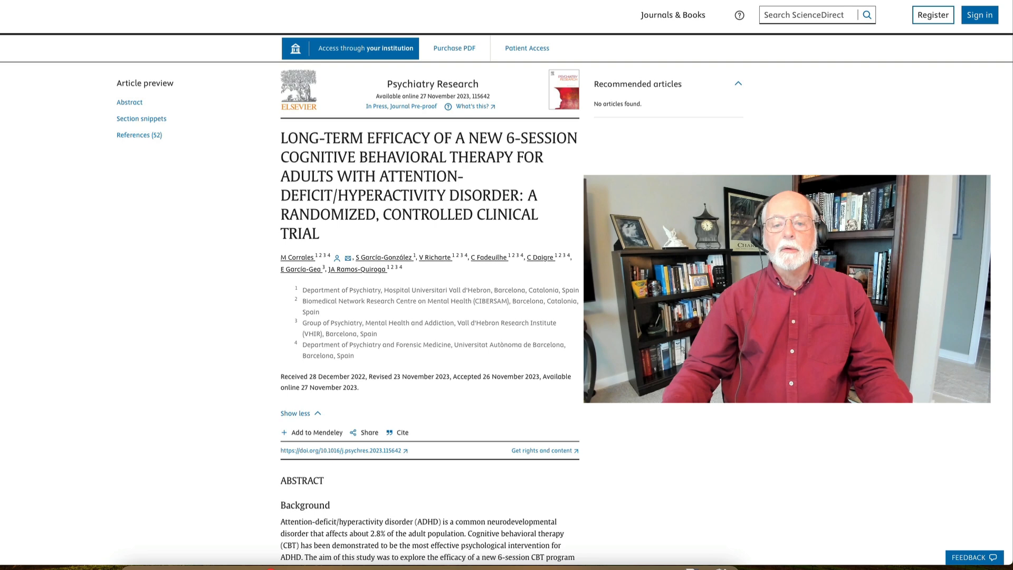
Scroll down to display the CBT trial abstract from Background through Conclusion.
{"action": "scroll", "scroll_direction": "down", "scroll_amount": 3}
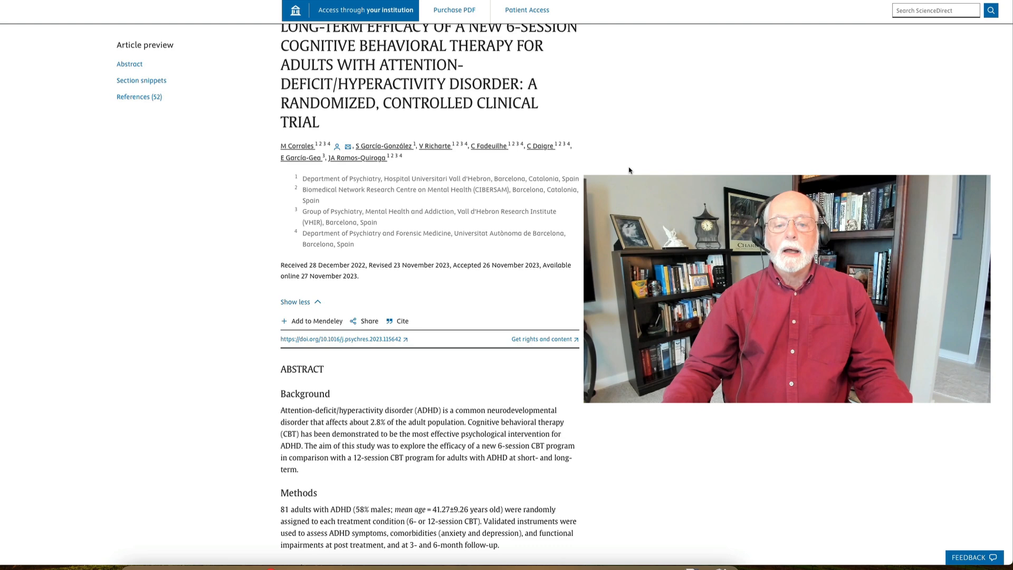
{"action": "scroll", "scroll_direction": "down", "scroll_amount": 3}
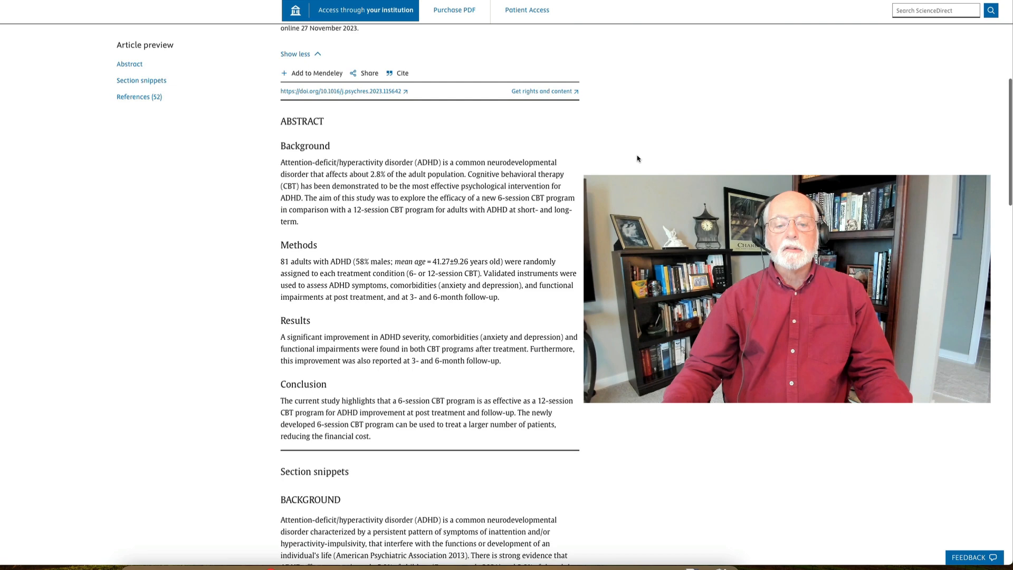
{"action": "scroll", "scroll_direction": "down", "scroll_amount": 3}
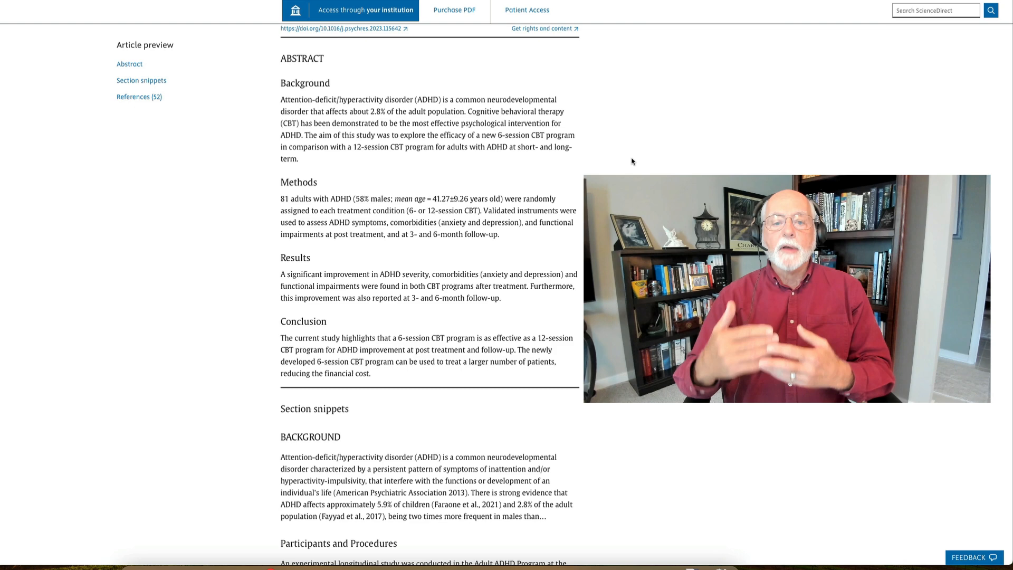
{"action": "mouse_move", "coordinate": [606, 141]}
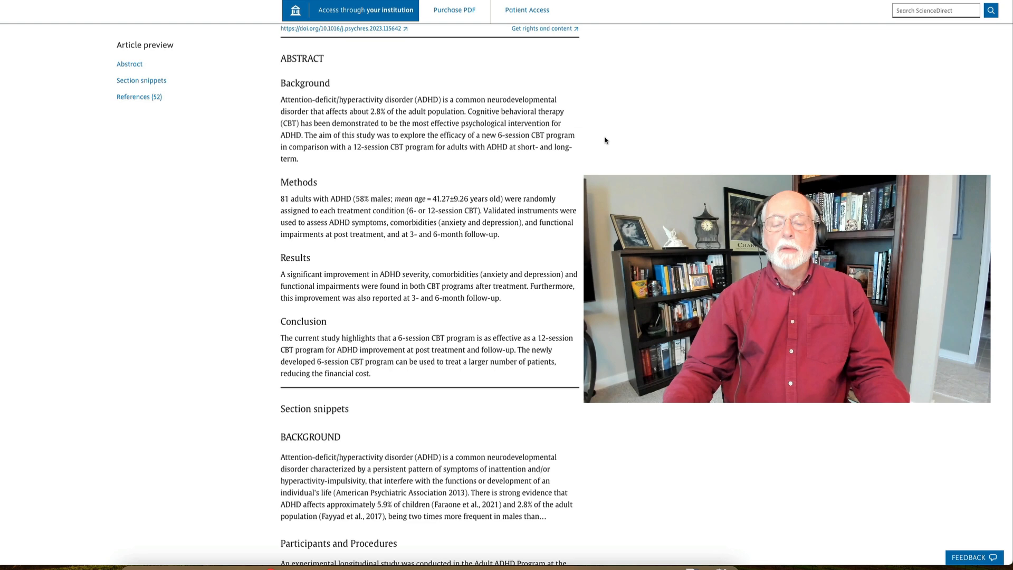
Skim down to the section snippets, then scroll back to the article title and authors.
{"action": "scroll", "scroll_direction": "up", "scroll_amount": 3}
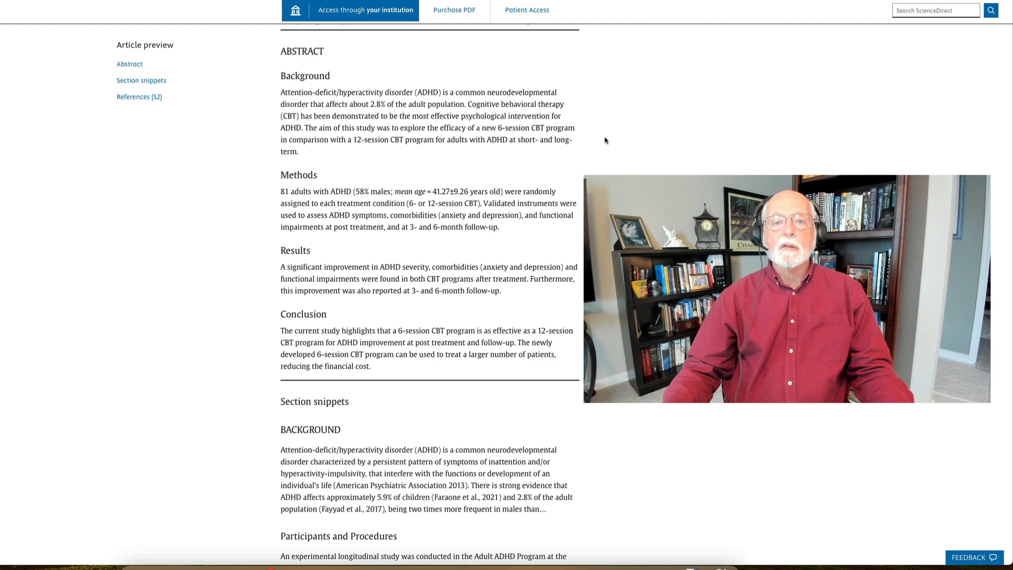
{"action": "scroll", "scroll_direction": "down", "scroll_amount": 3}
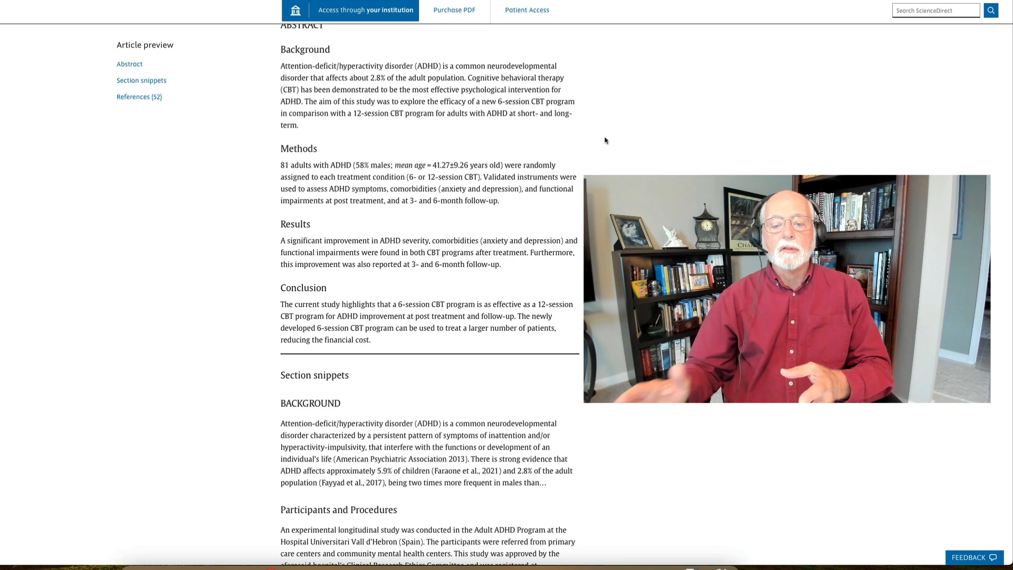
{"action": "scroll", "scroll_direction": "down", "scroll_amount": 3}
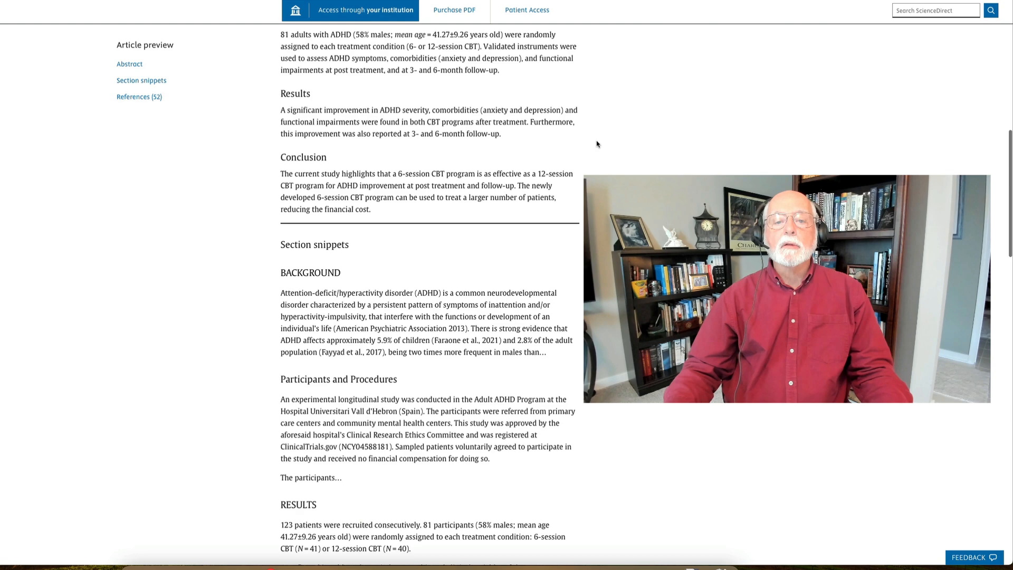
{"action": "scroll", "scroll_direction": "up", "scroll_amount": 3}
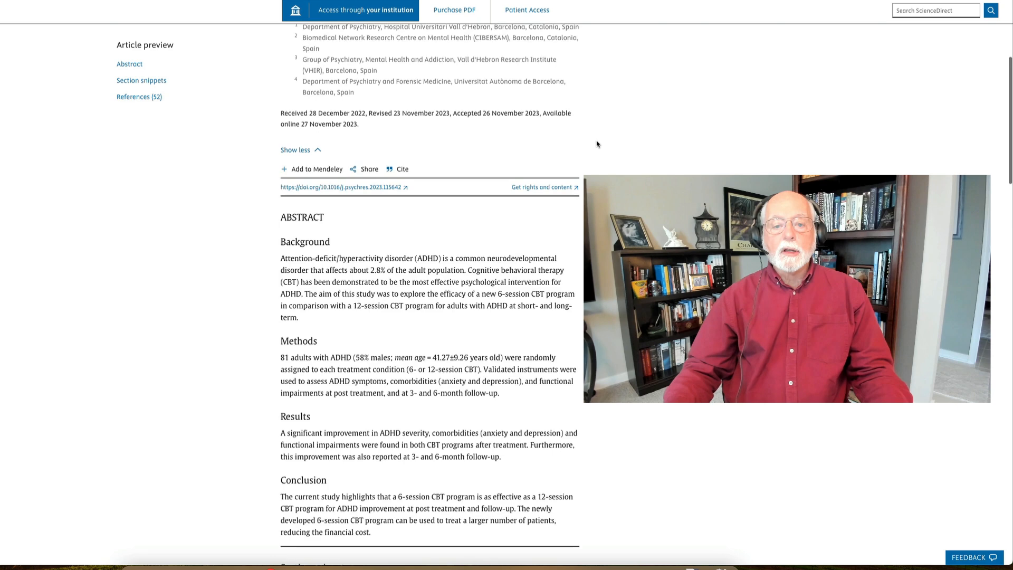
{"action": "scroll", "scroll_direction": "up", "scroll_amount": 3}
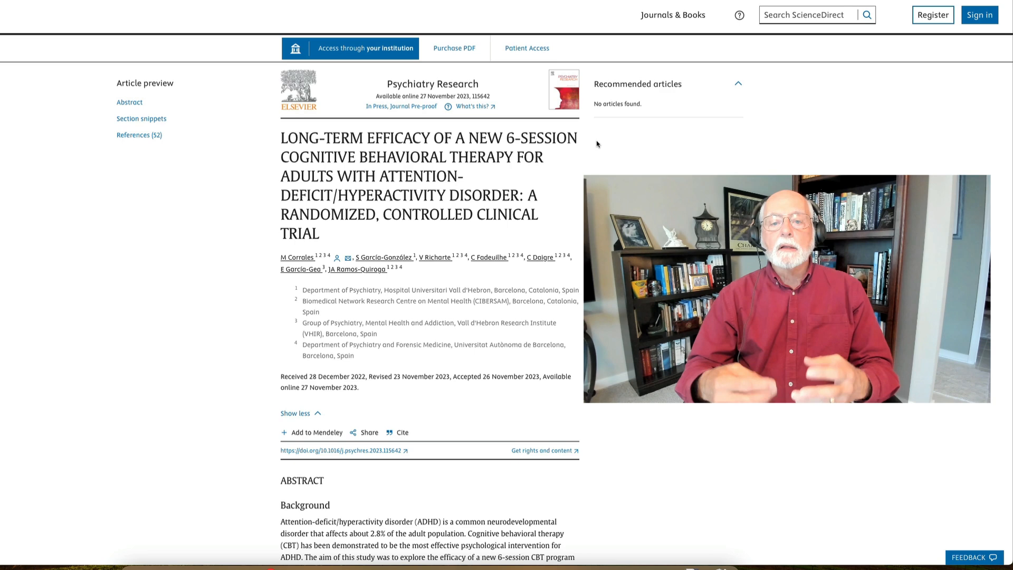